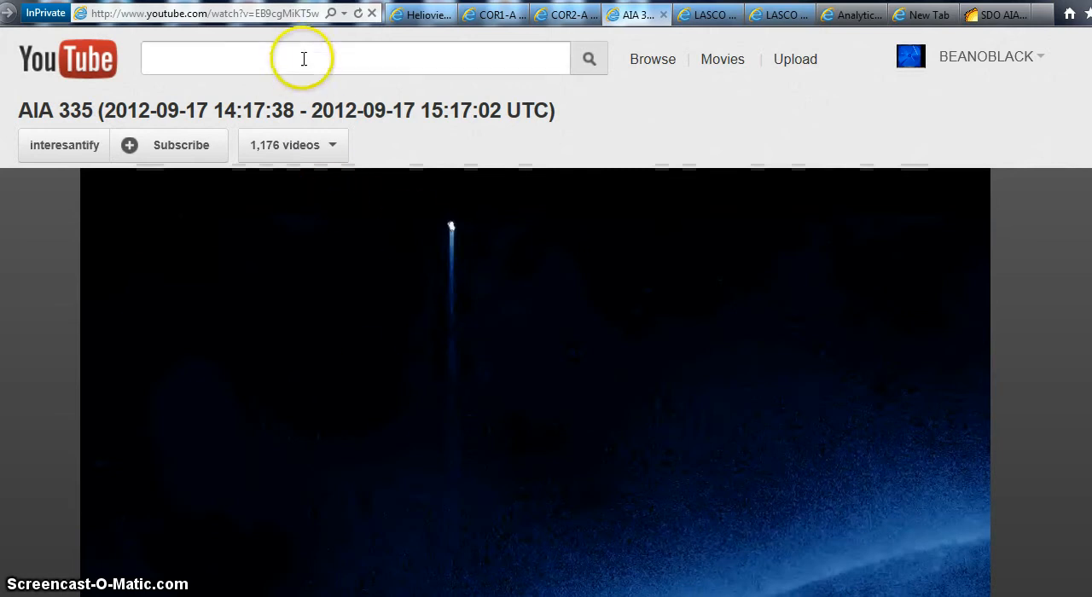
mouse_move(505, 190)
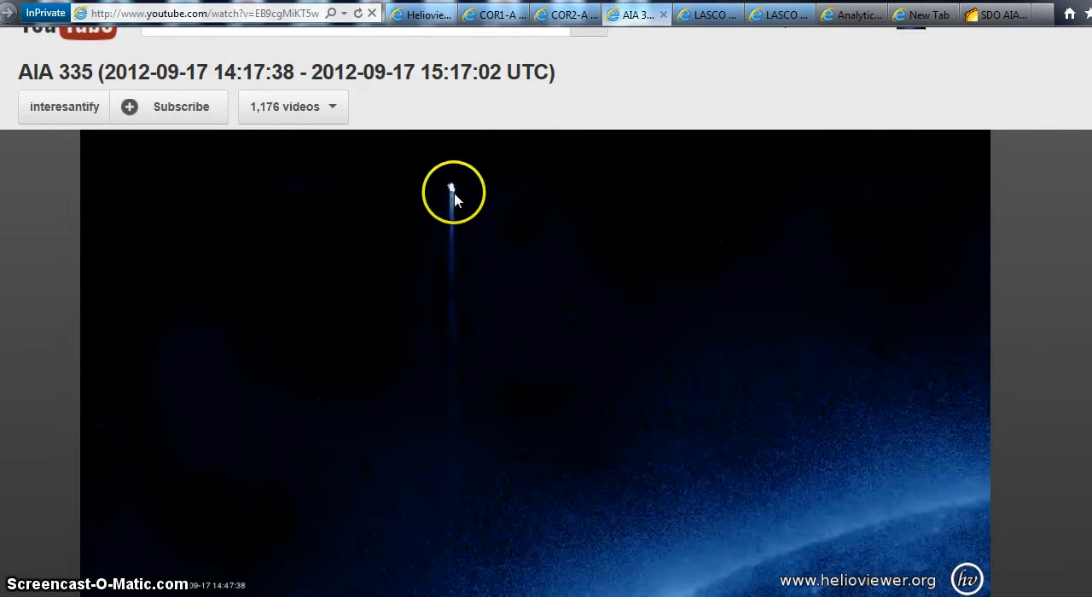
mouse_move(976, 119)
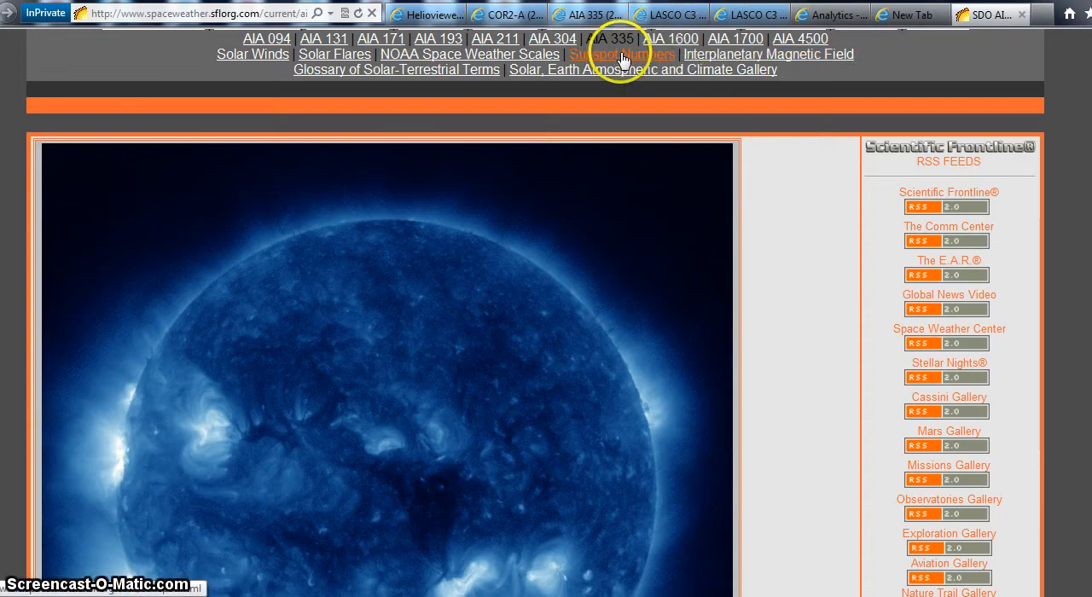
mouse_move(488, 246)
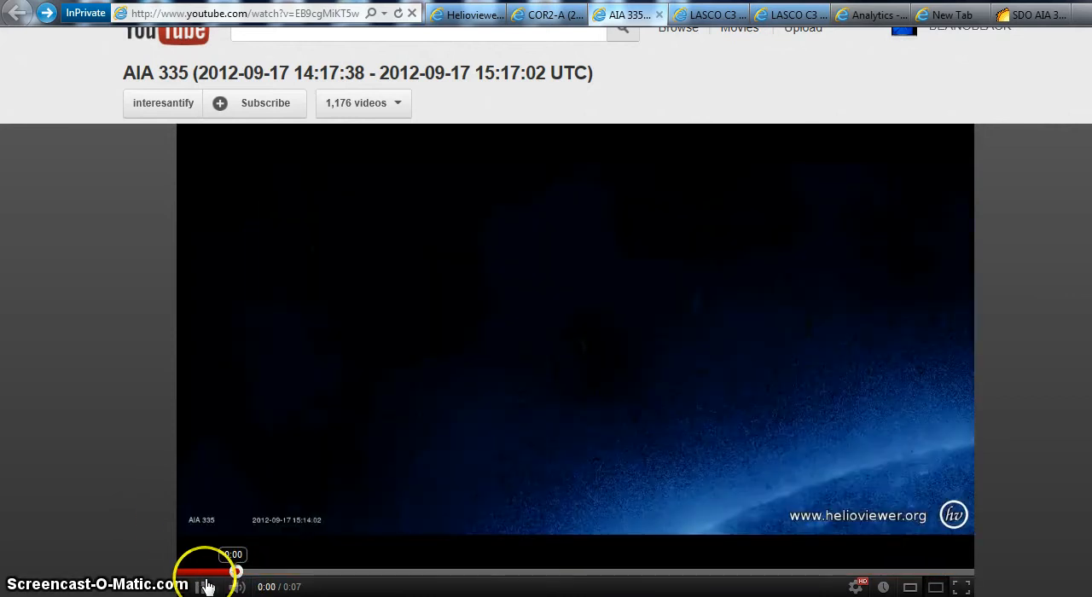
Replay the AIA 335 solar clip from the beginning in the YouTube player
left_click(205, 587)
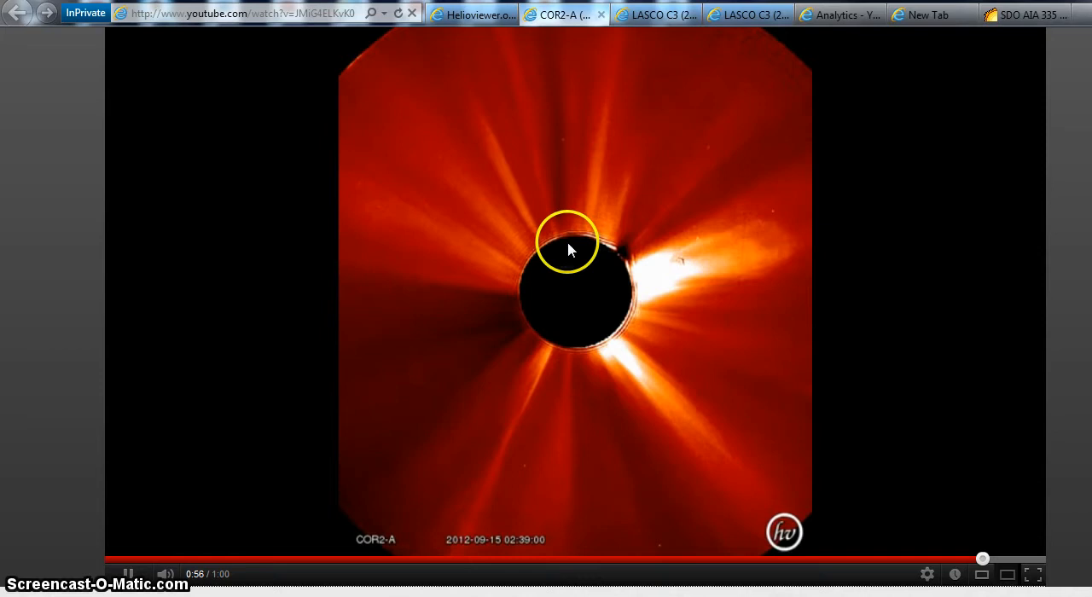
Bring up the other browser window and its 'Sun Darkens Electronics' ScienceDaily article on CME disruptions
left_click(652, 13)
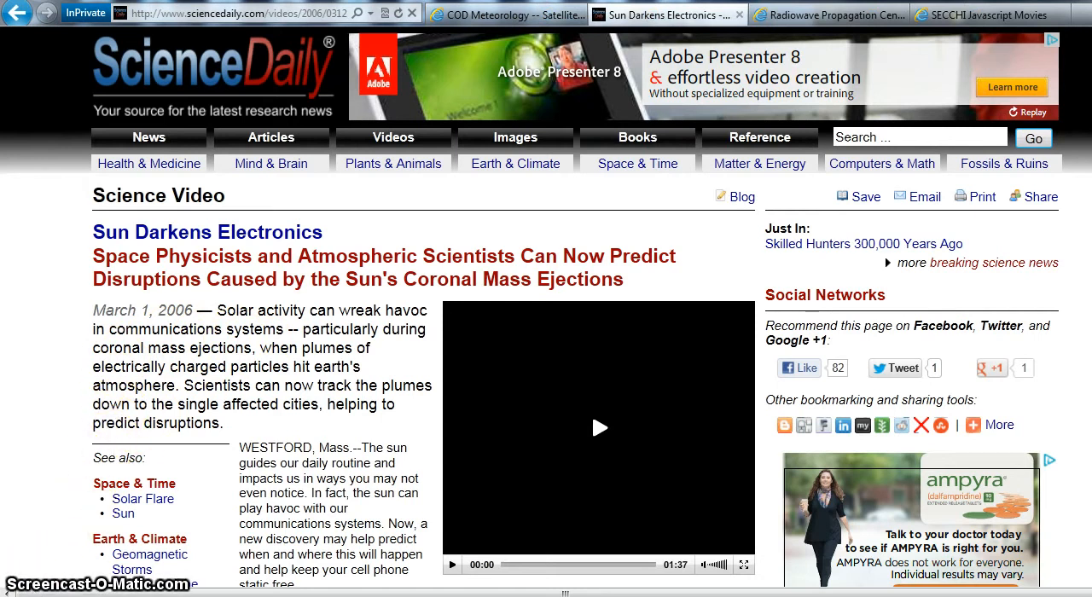
left_click(505, 14)
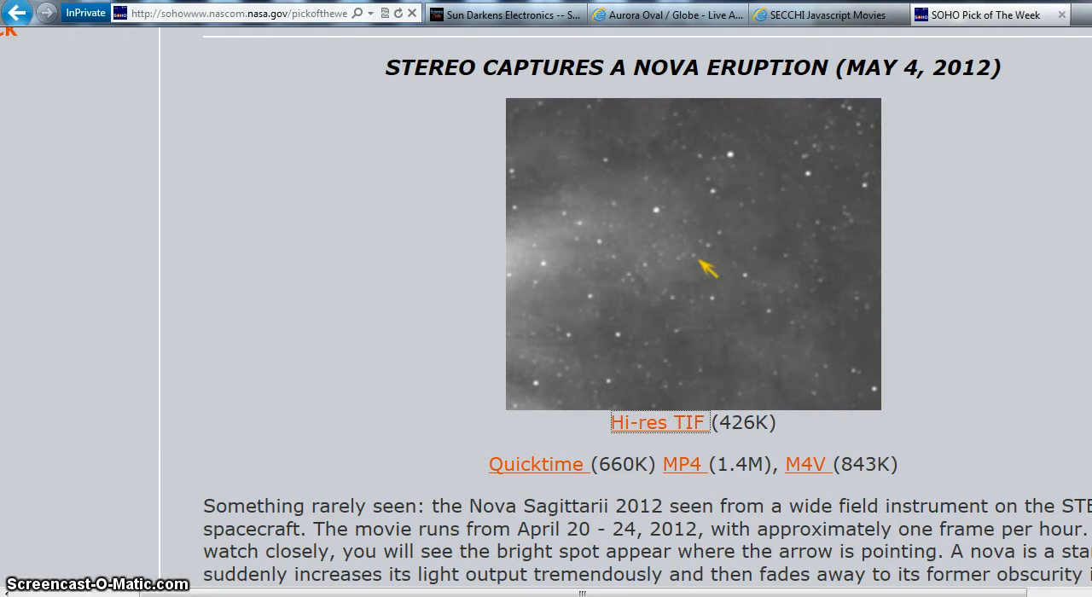
Switch to the Spaceweather explainer on the Sun's magnetic field and Parker spiral
left_click(990, 24)
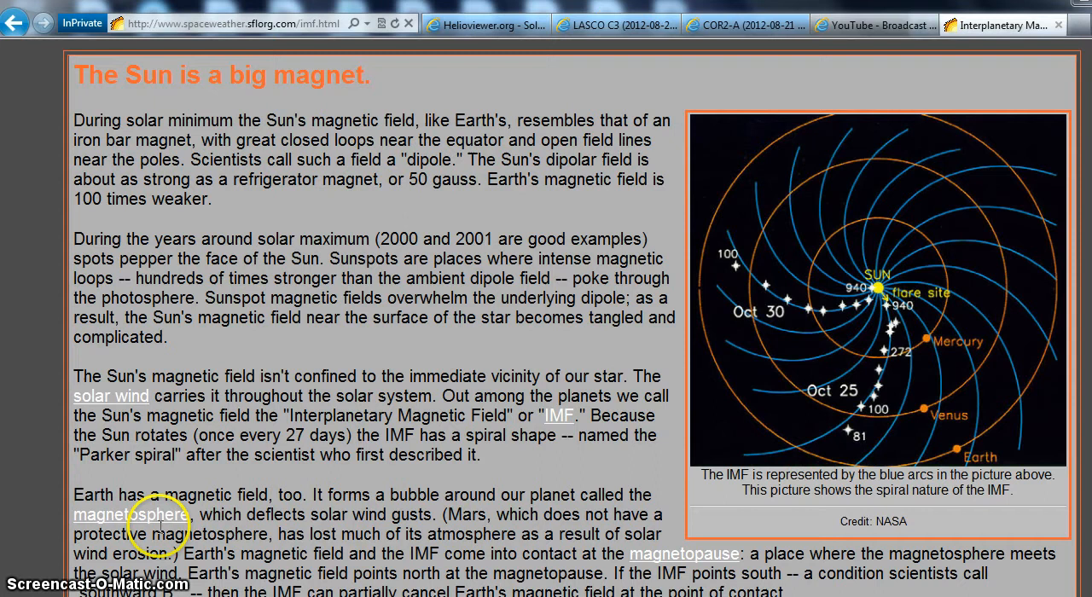
mouse_move(413, 257)
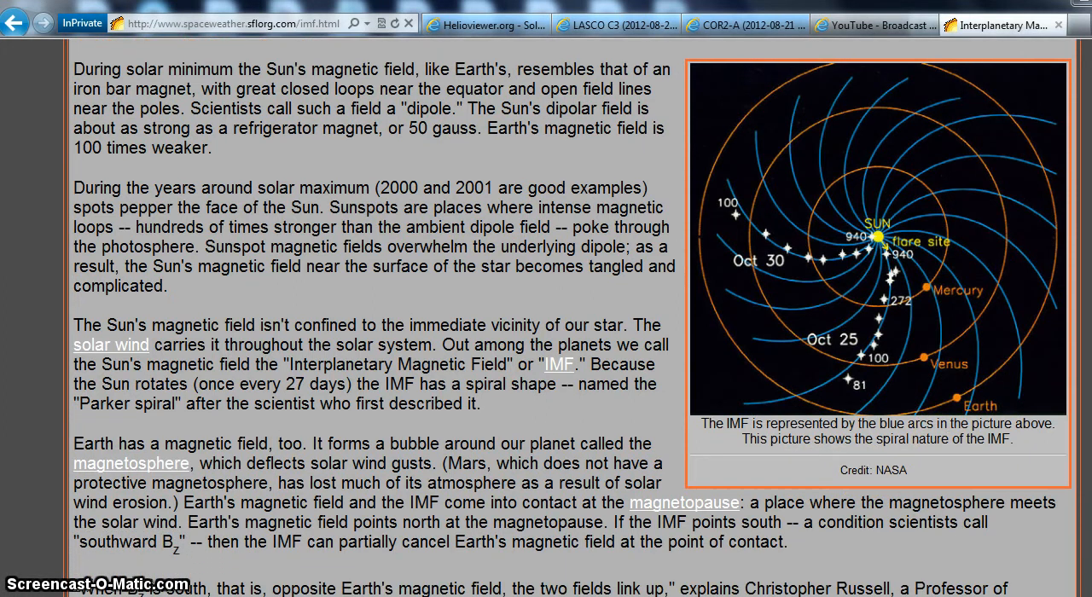
scroll("down", 3)
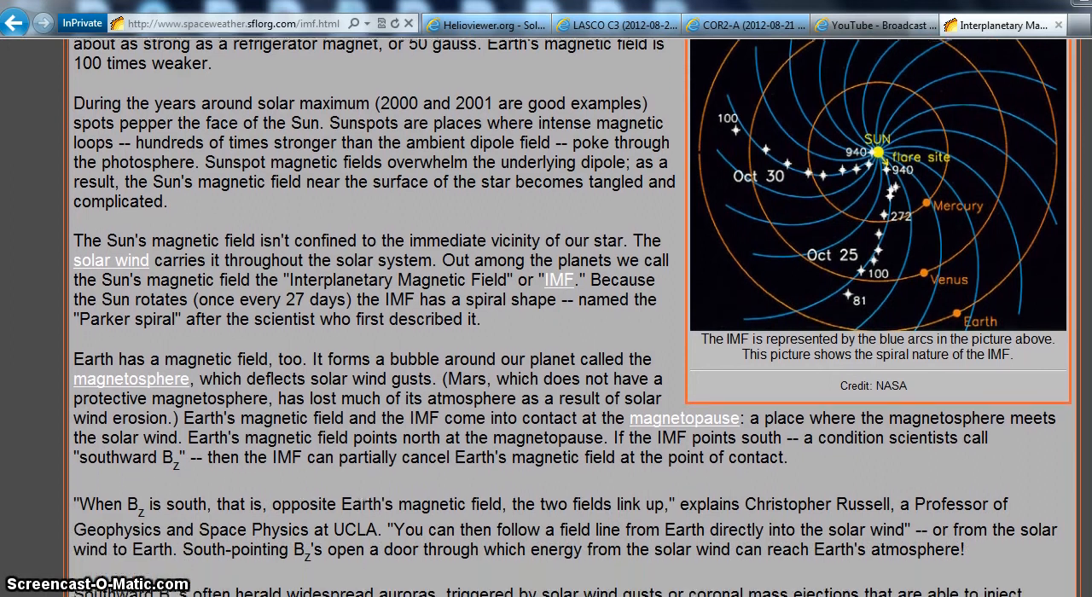
scroll("down", 3)
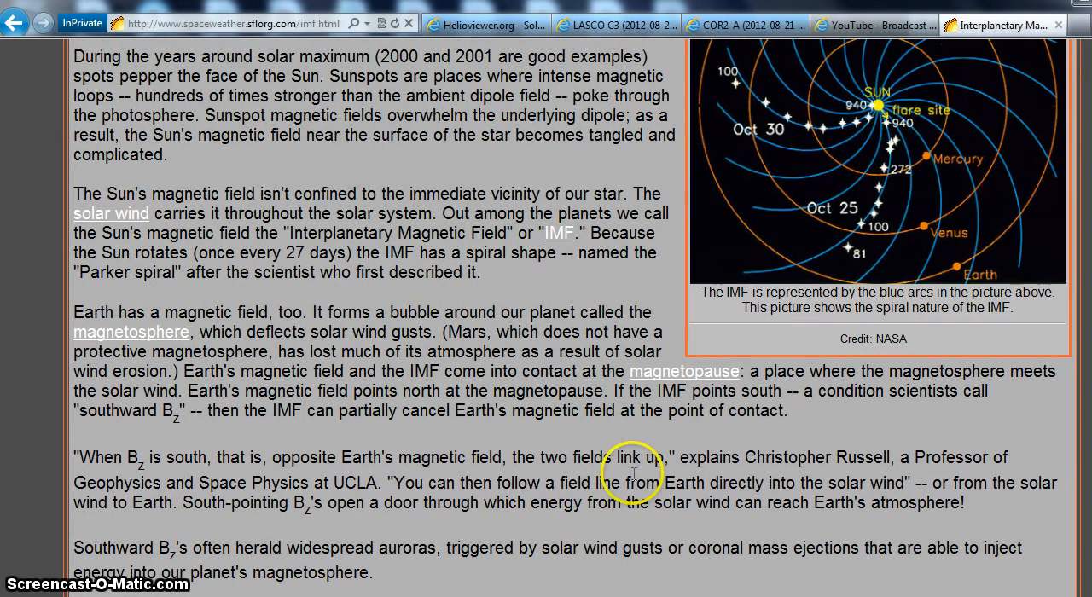
mouse_move(179, 542)
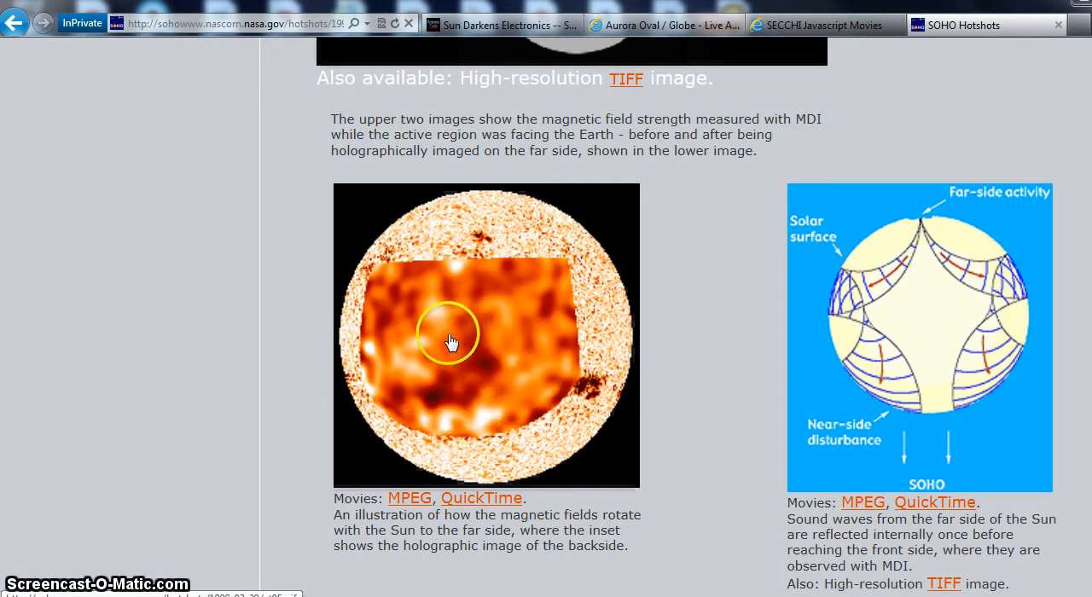
mouse_move(423, 331)
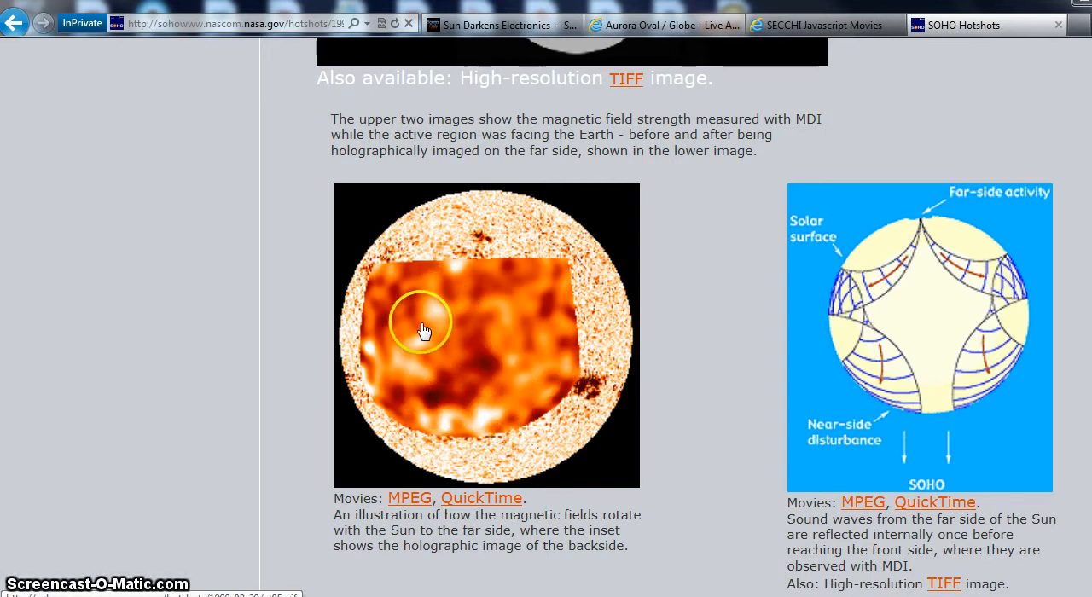
mouse_move(526, 273)
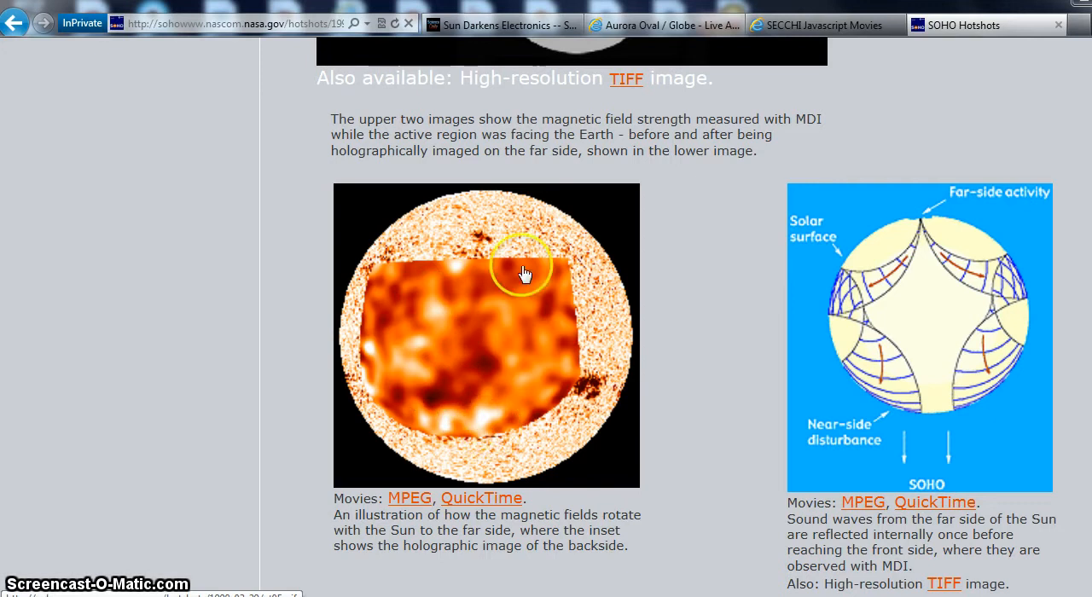
mouse_move(459, 325)
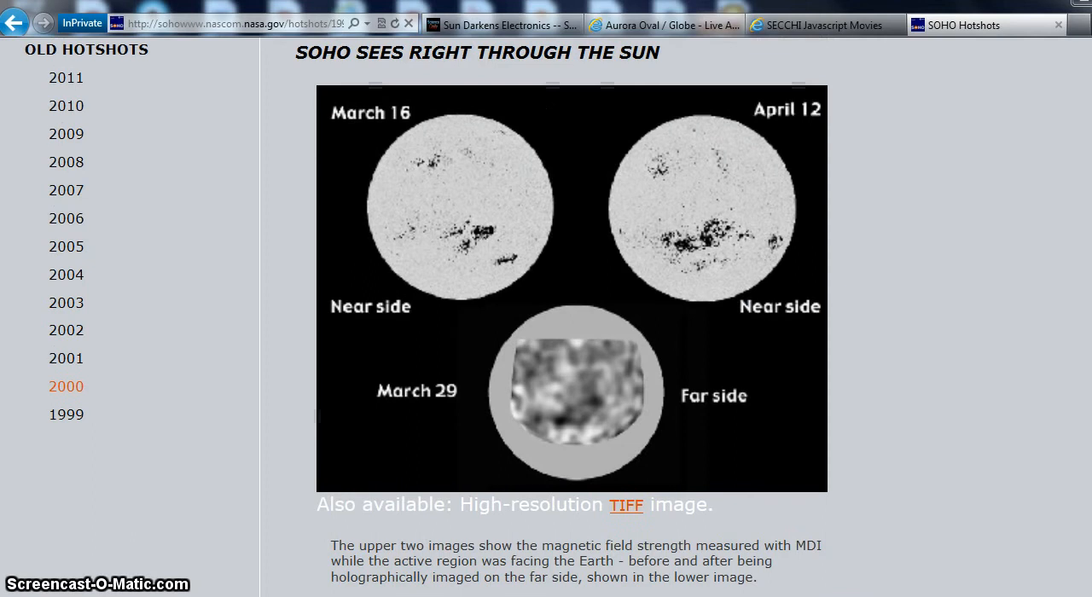
Scroll through the SOHO Hotshots far-side holographic imaging article and its MDI illustrations, then back up
scroll("down", 3)
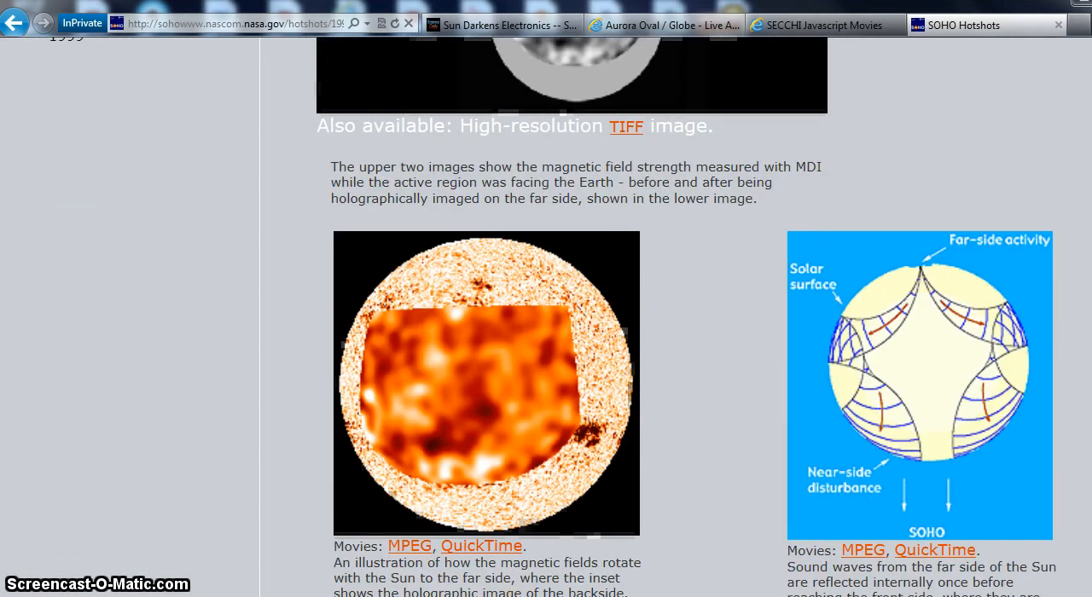
scroll("down", 3)
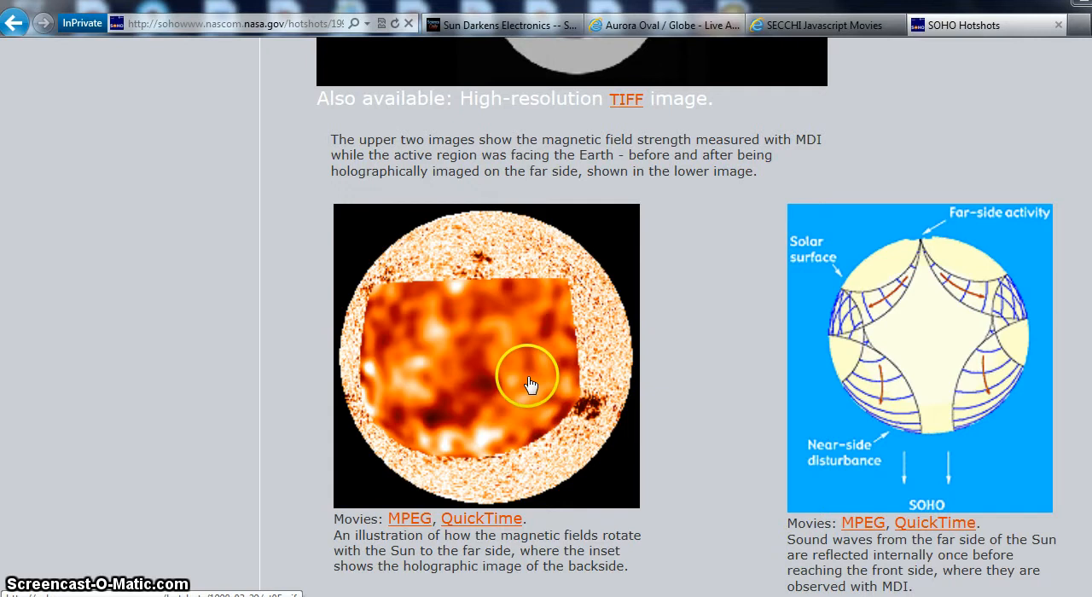
mouse_move(522, 385)
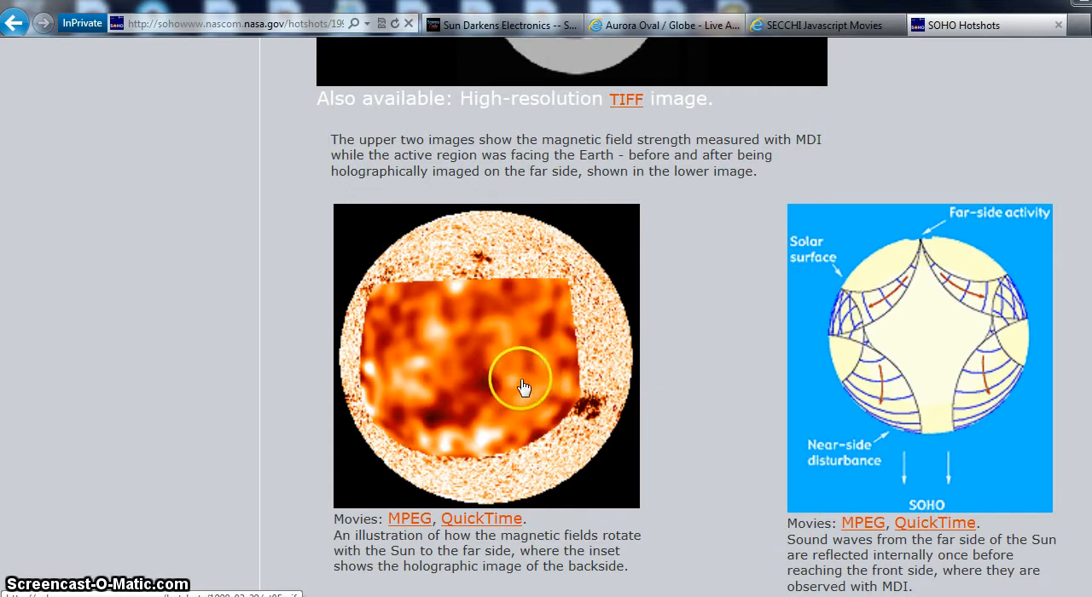
mouse_move(442, 377)
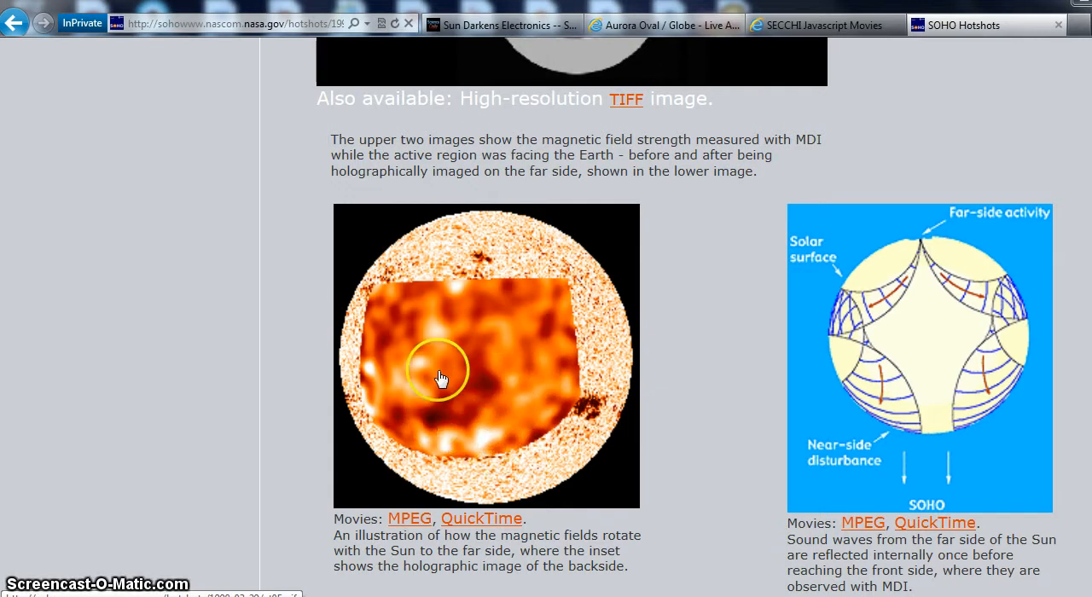
mouse_move(959, 303)
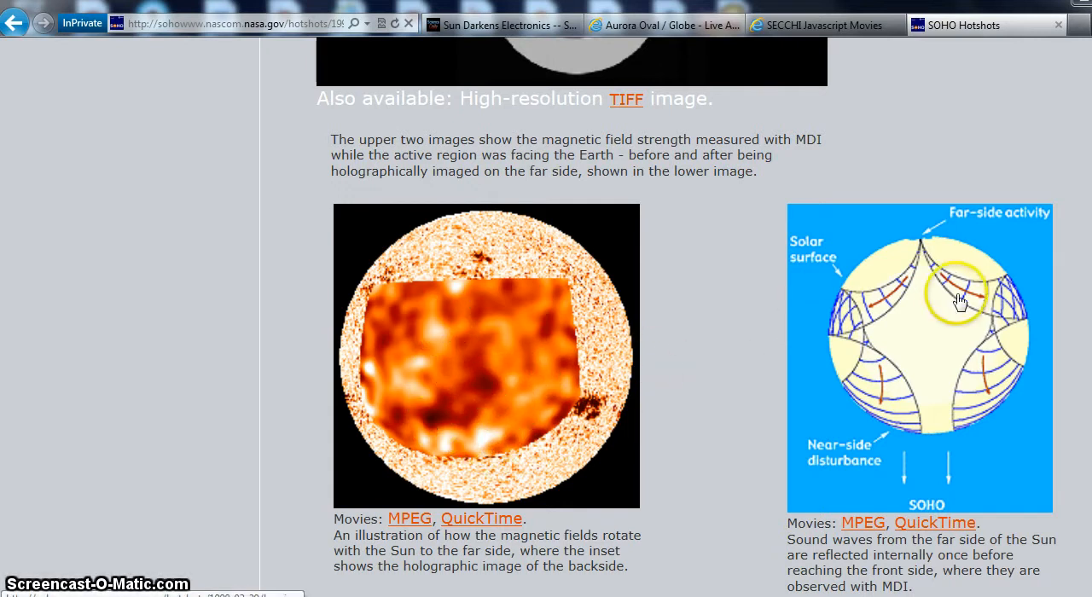
scroll("up", 3)
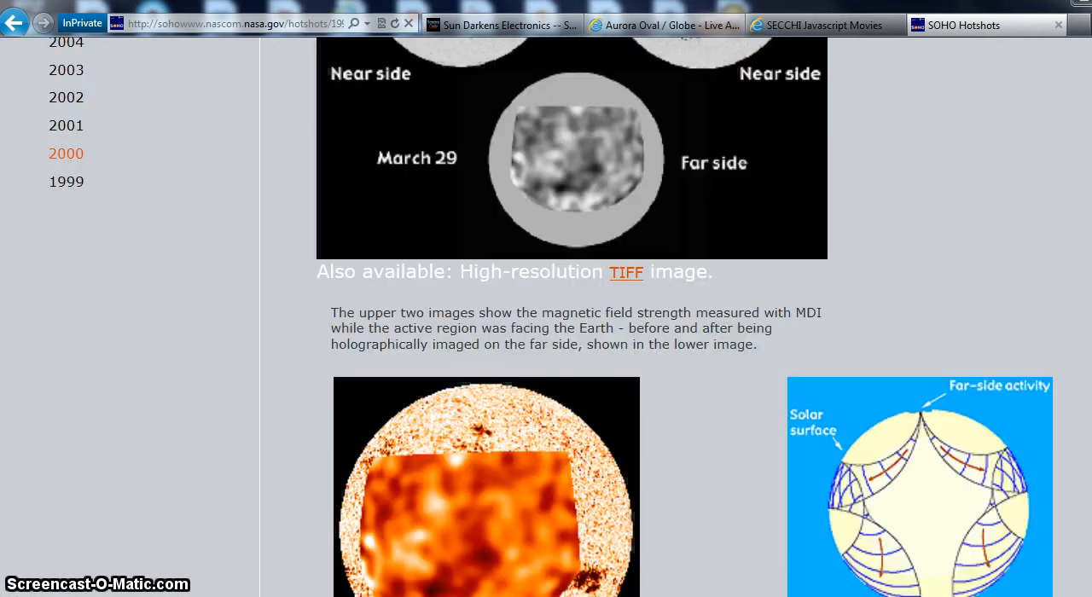
scroll("up", 3)
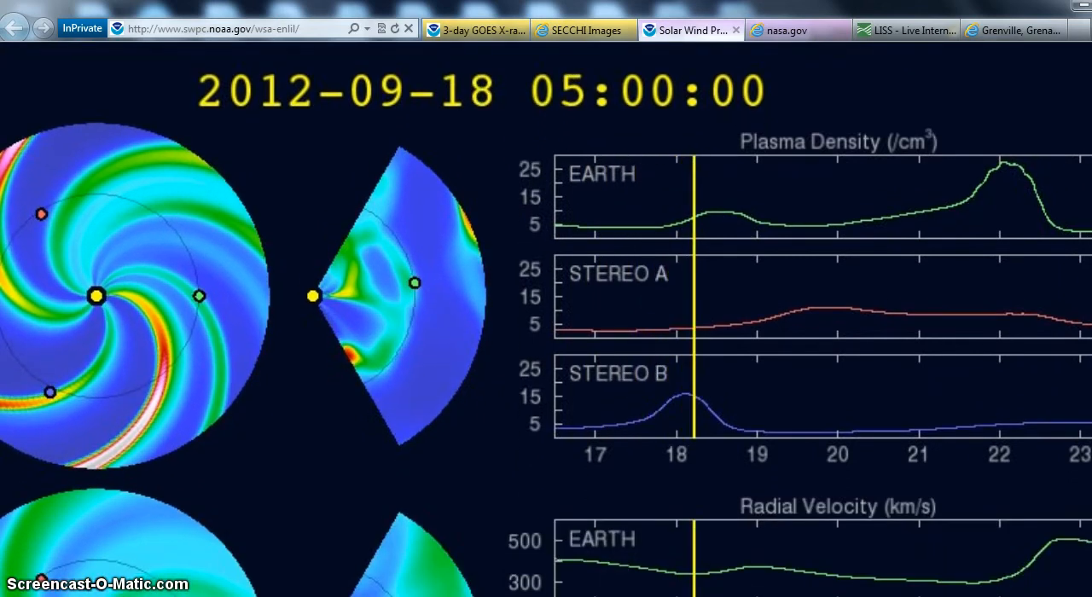
Scroll the WSA-Enlil page to the plasma density plots for Earth, STEREO A and STEREO B
scroll("down", 3)
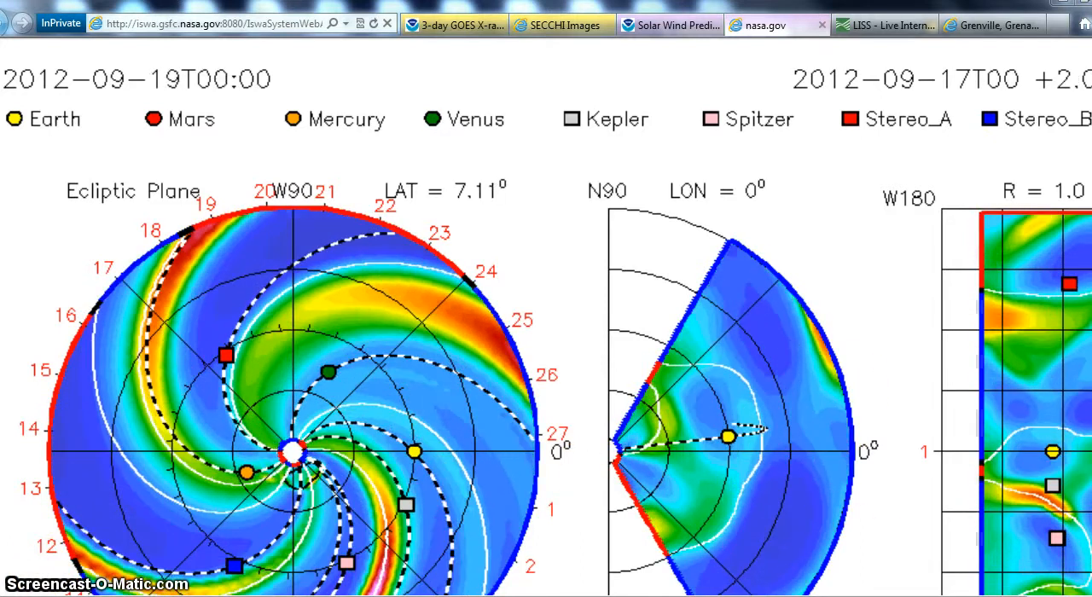
Zoom the Grenville, Grenada map out to a world view with its marker in the Caribbean
left_click(993, 24)
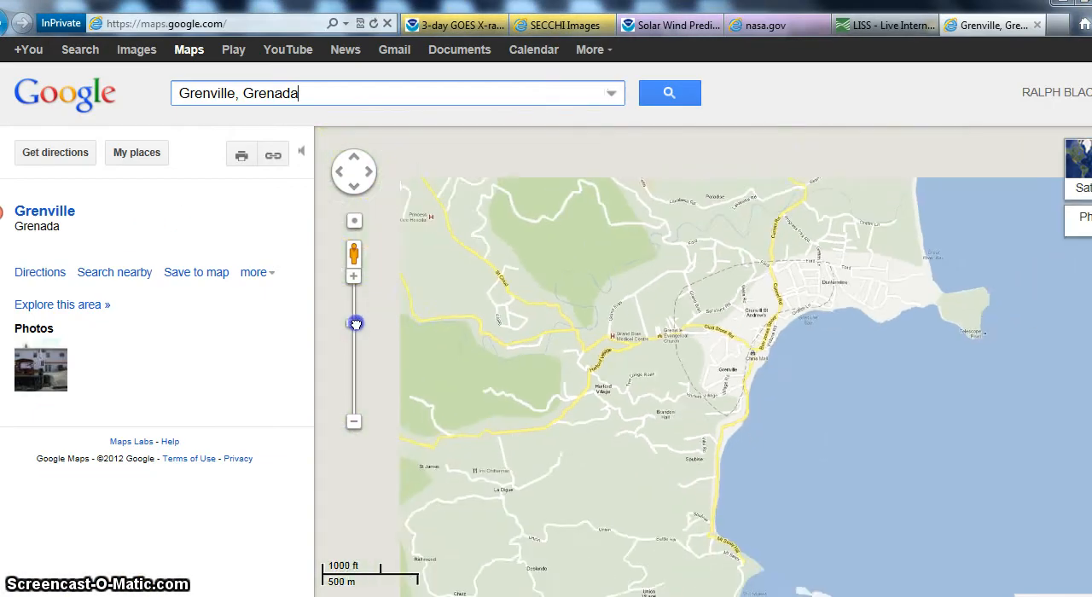
left_click_drag(355, 322, 355, 337)
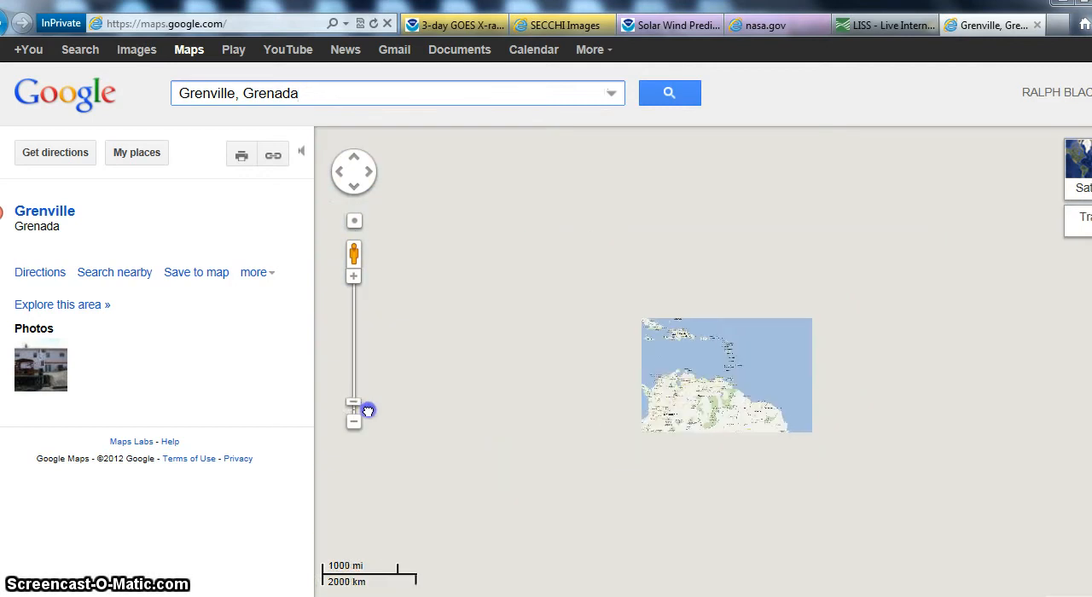
left_click(354, 419)
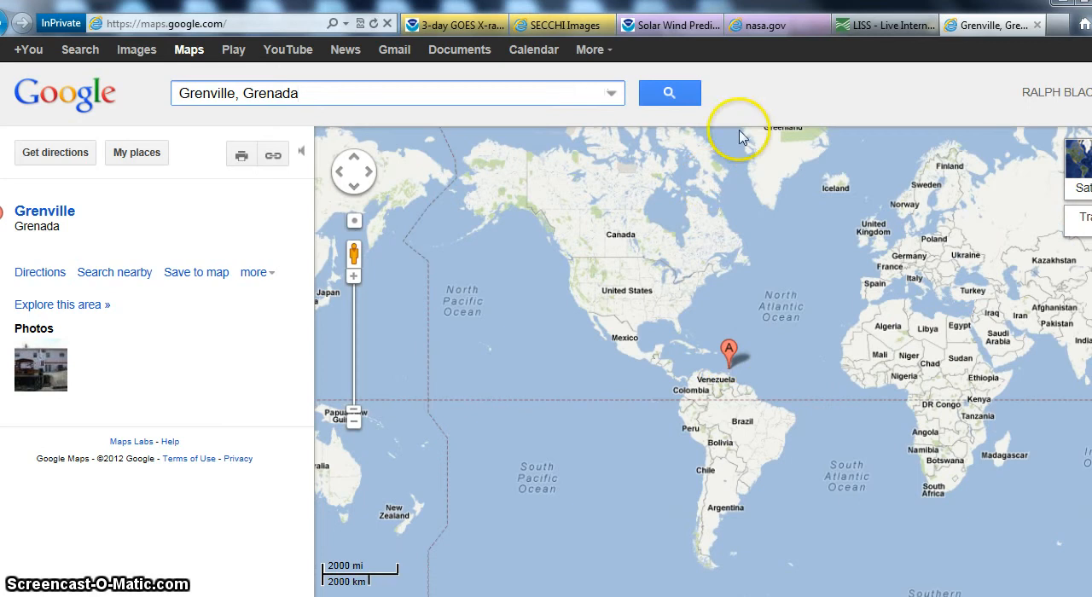
mouse_move(879, 24)
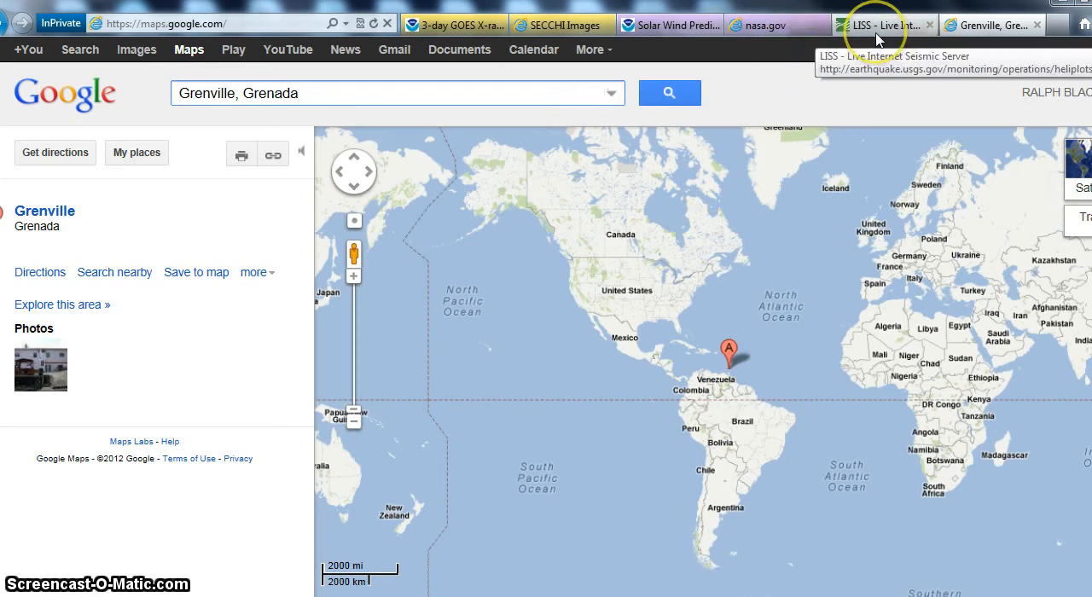
View the COLA station seismogram on USGS LISS, then go back to the main seismic server page
left_click(884, 24)
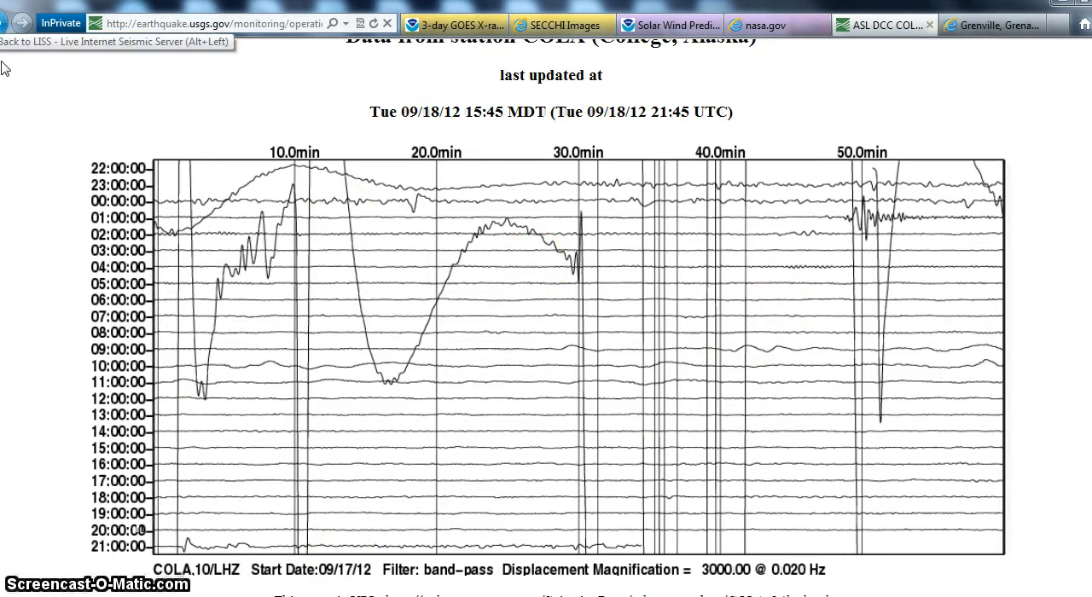
left_click(457, 24)
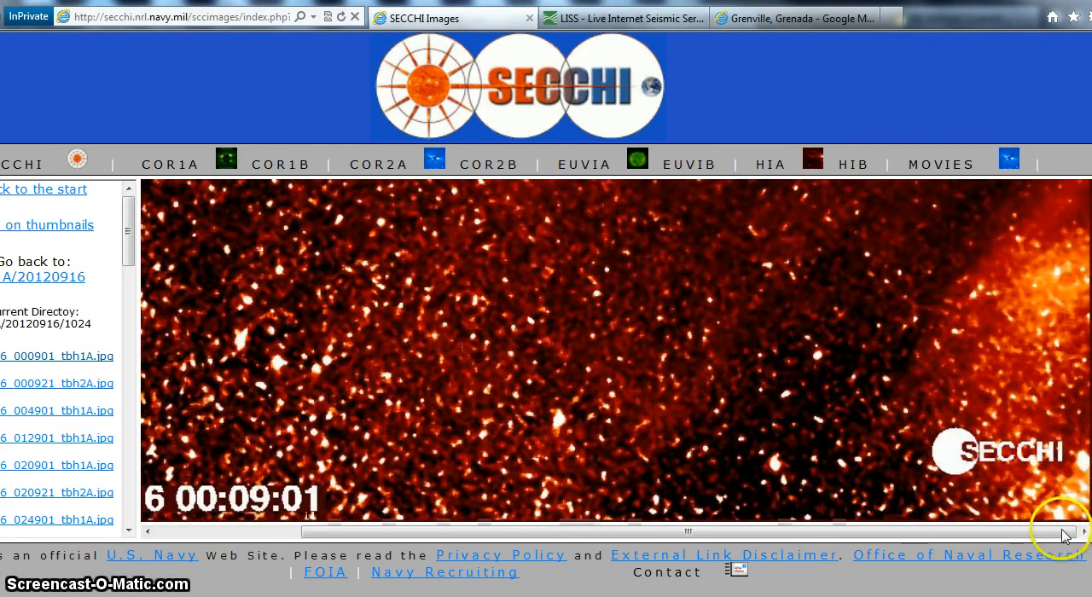
mouse_move(1058, 386)
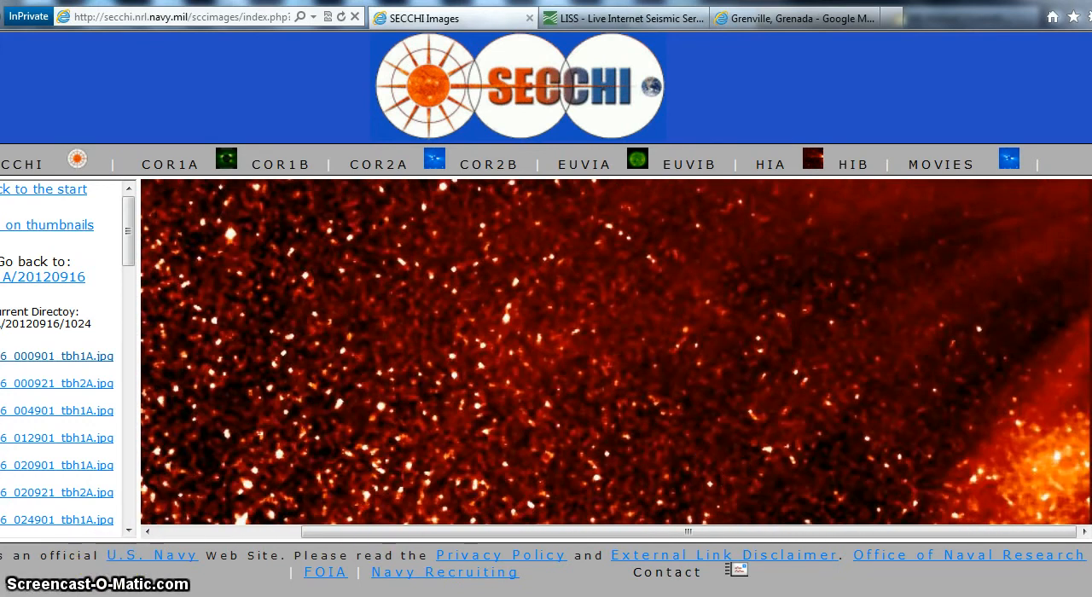
Play the August 31 2012 CME video, skip to around 1:04 for the LASCO coronagraph footage, then move to Wolfram Alpha
left_click(819, 17)
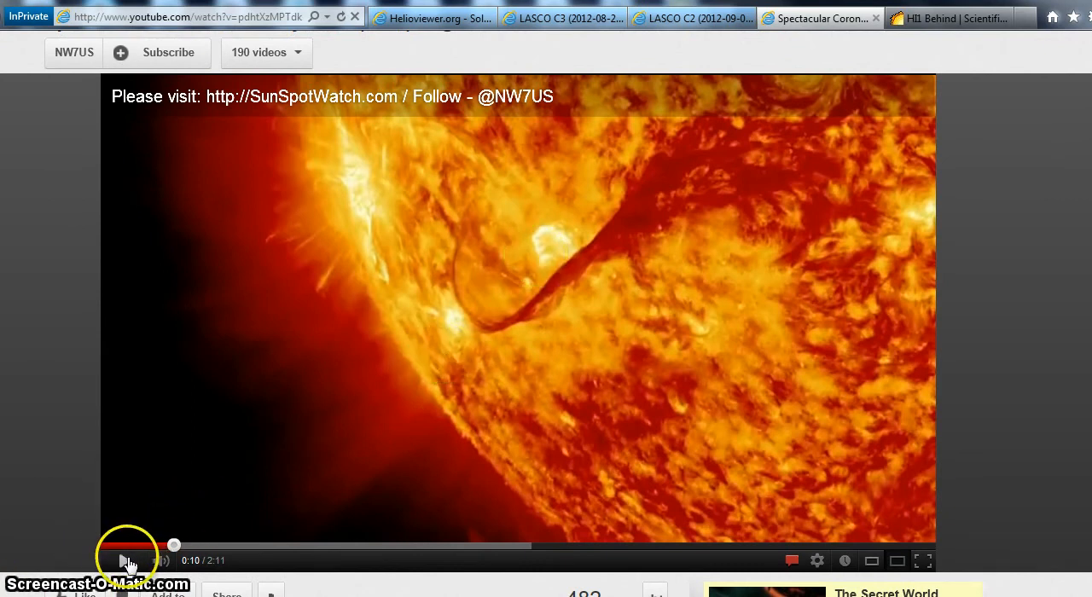
left_click(126, 560)
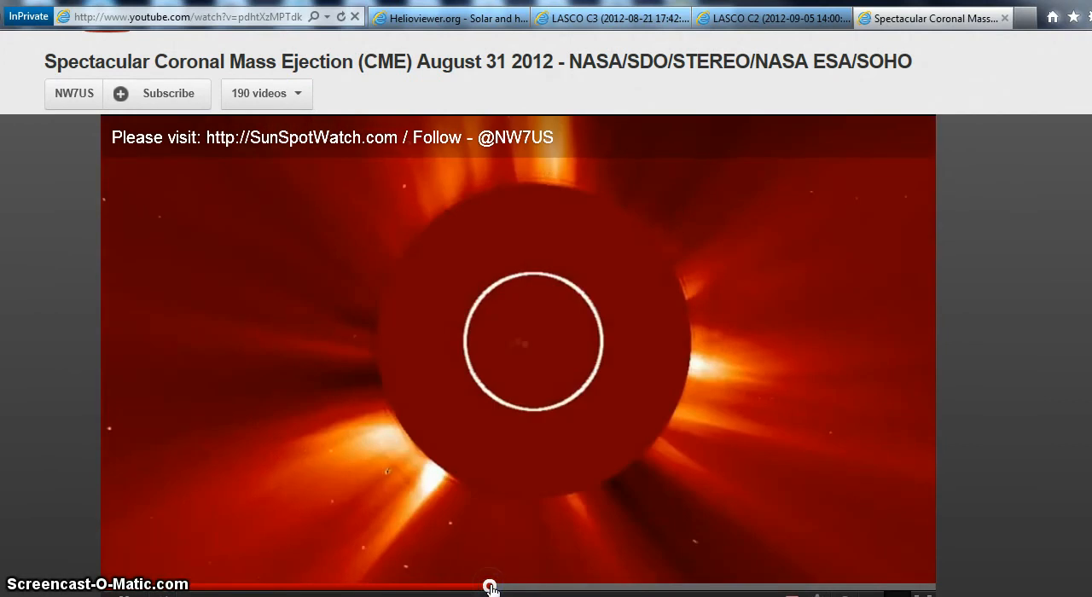
left_click(499, 587)
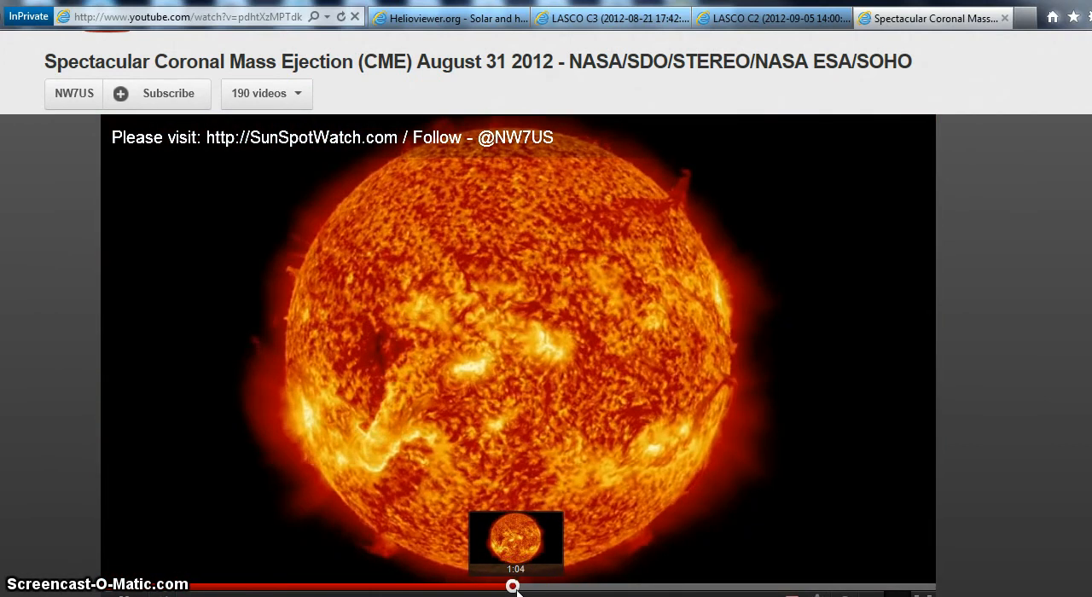
left_click(526, 587)
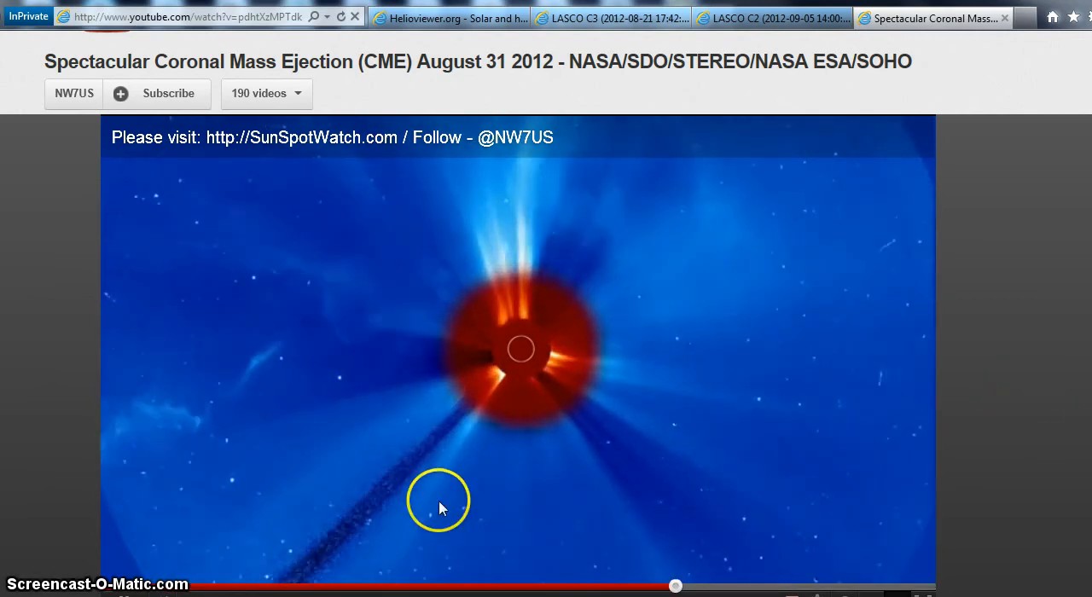
left_click(451, 17)
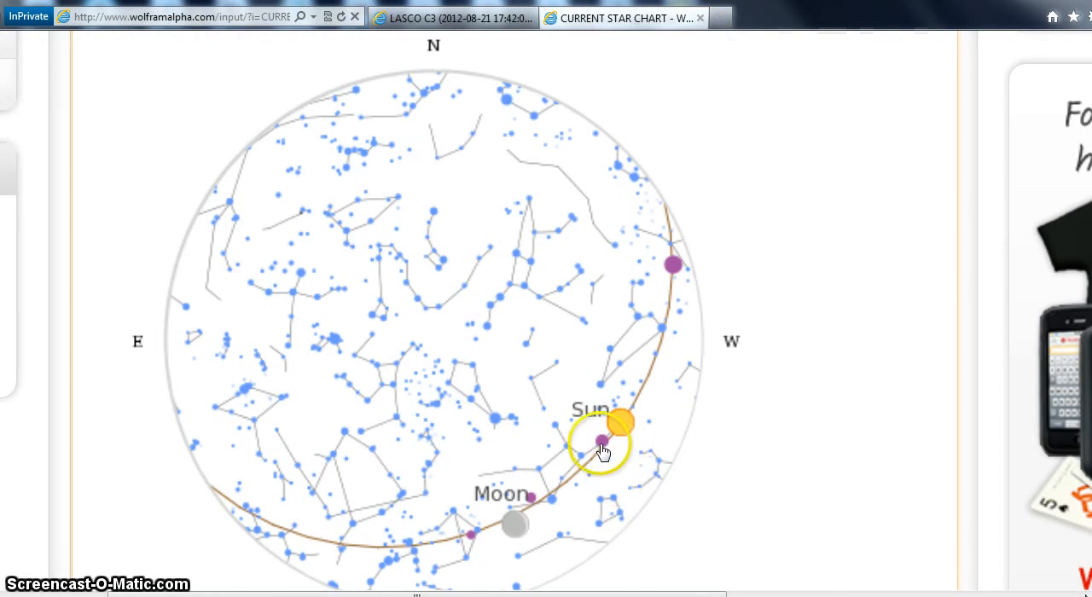
mouse_move(603, 442)
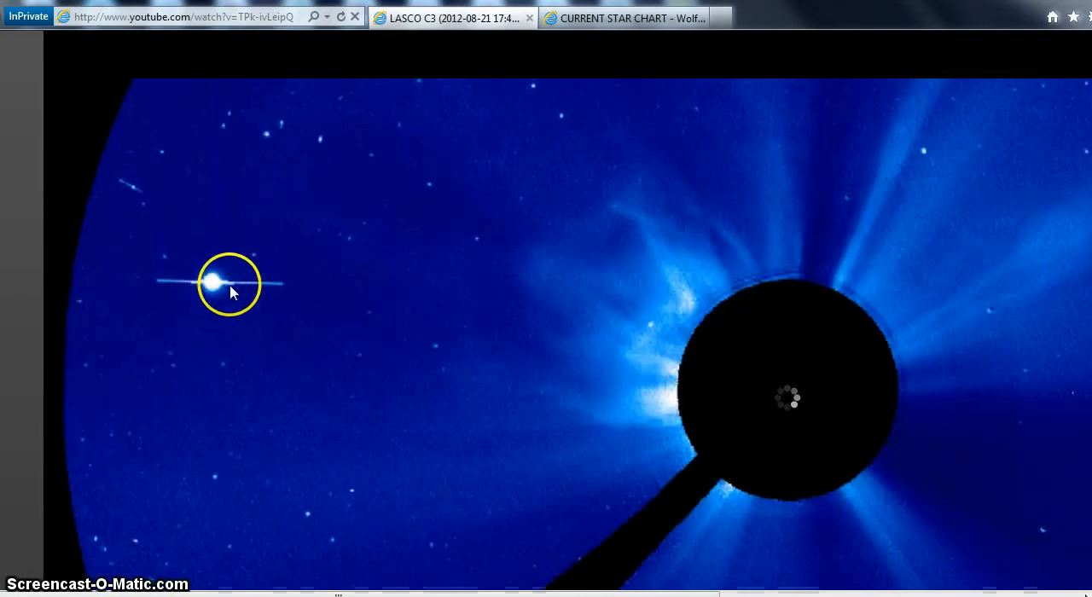
mouse_move(239, 322)
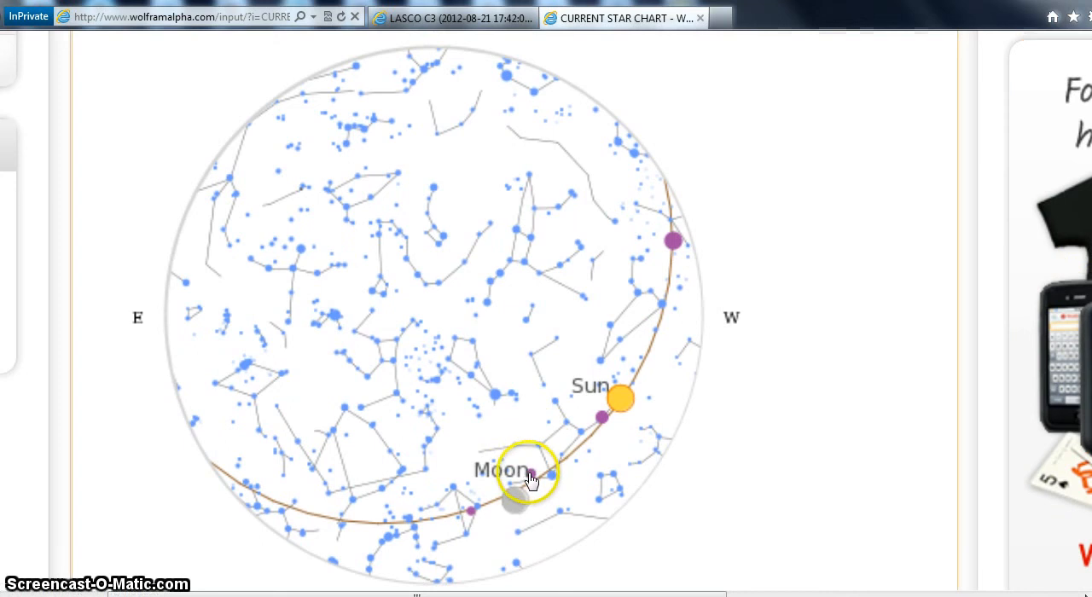
mouse_move(474, 515)
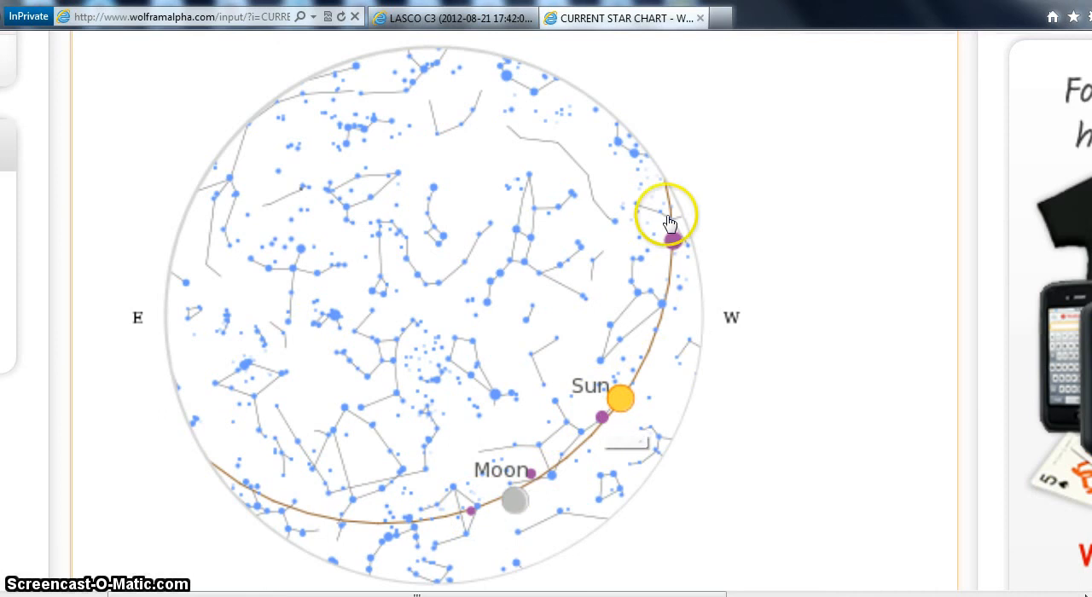
mouse_move(675, 242)
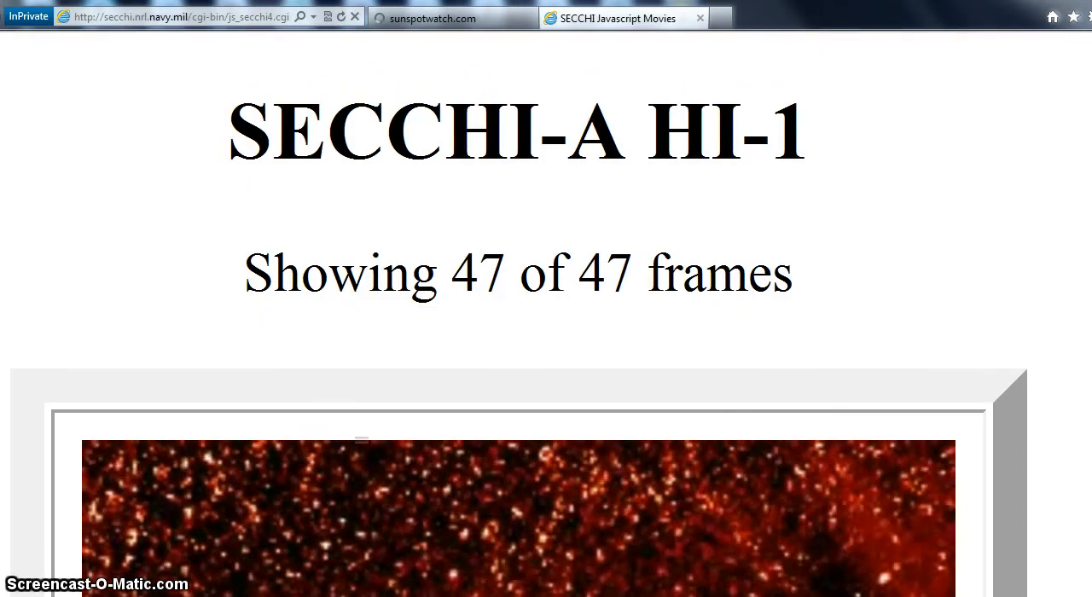
Scroll down the SECCHI-A HI-1 movie page with its 47 frames
scroll("down", 3)
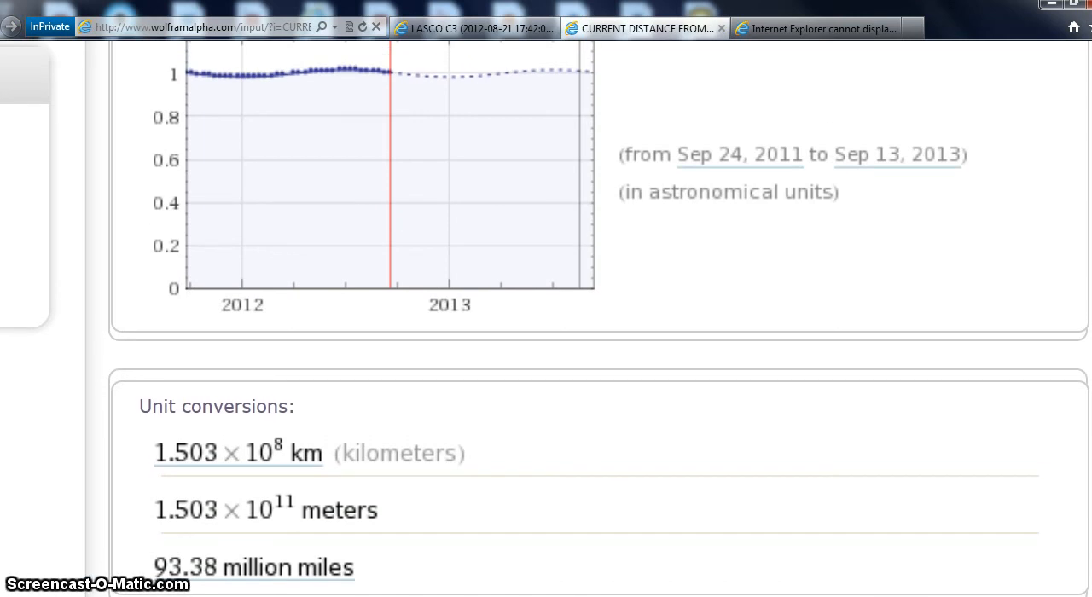
Scroll through the 1.005 AU Earth–Sun distance result, history plot and unit conversions, then back to the top
scroll("down", 3)
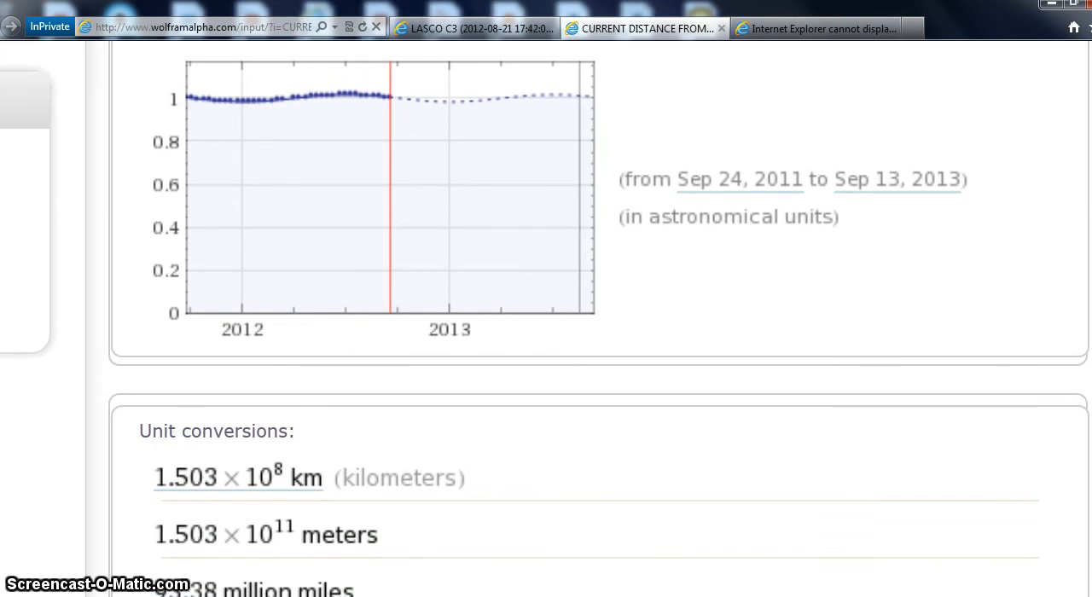
scroll("down", 3)
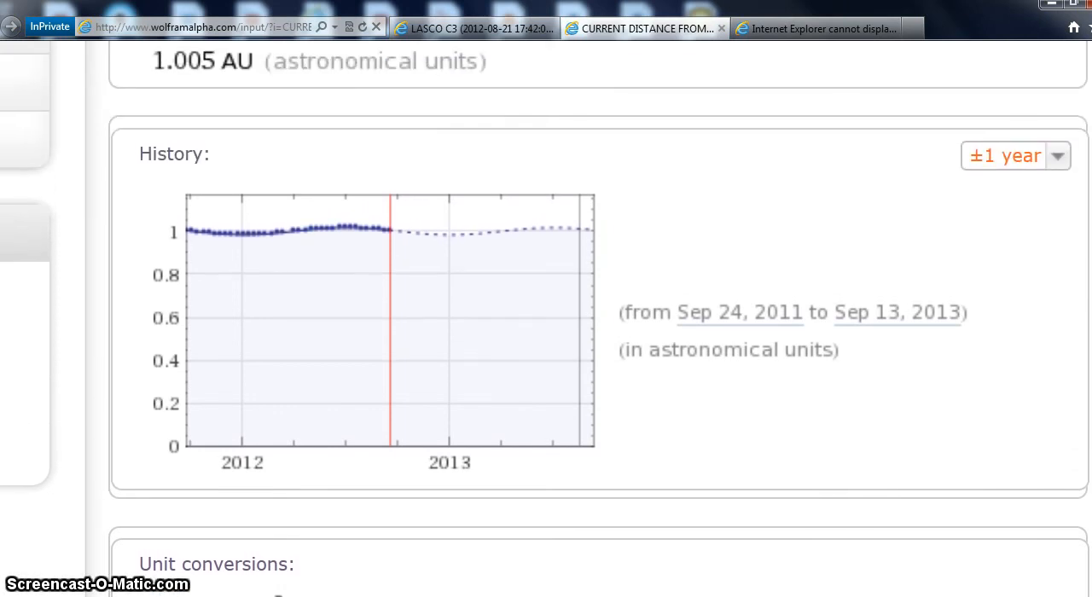
mouse_move(232, 122)
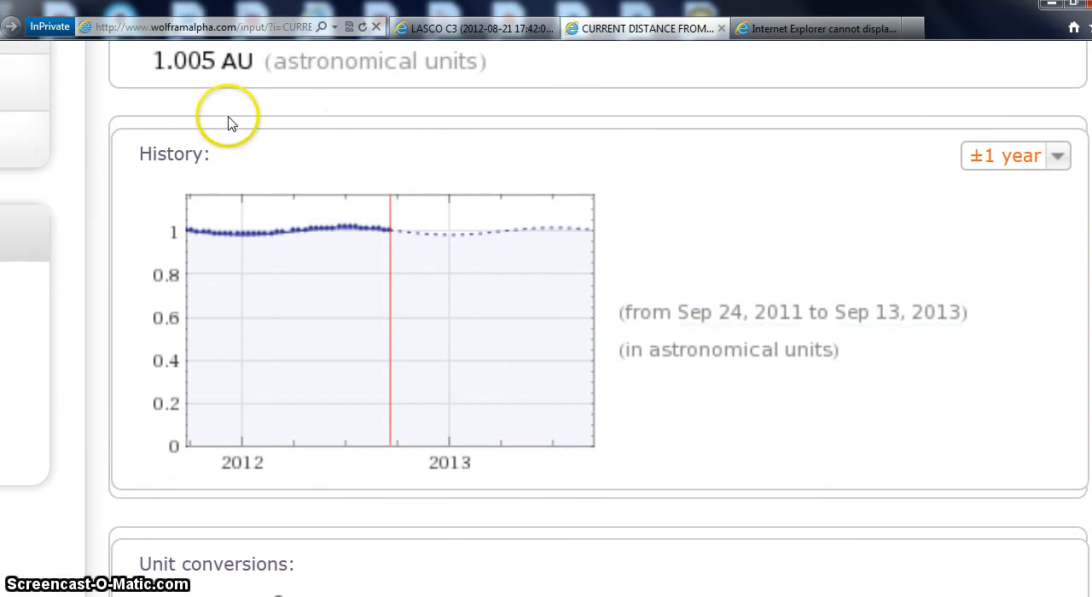
mouse_move(475, 138)
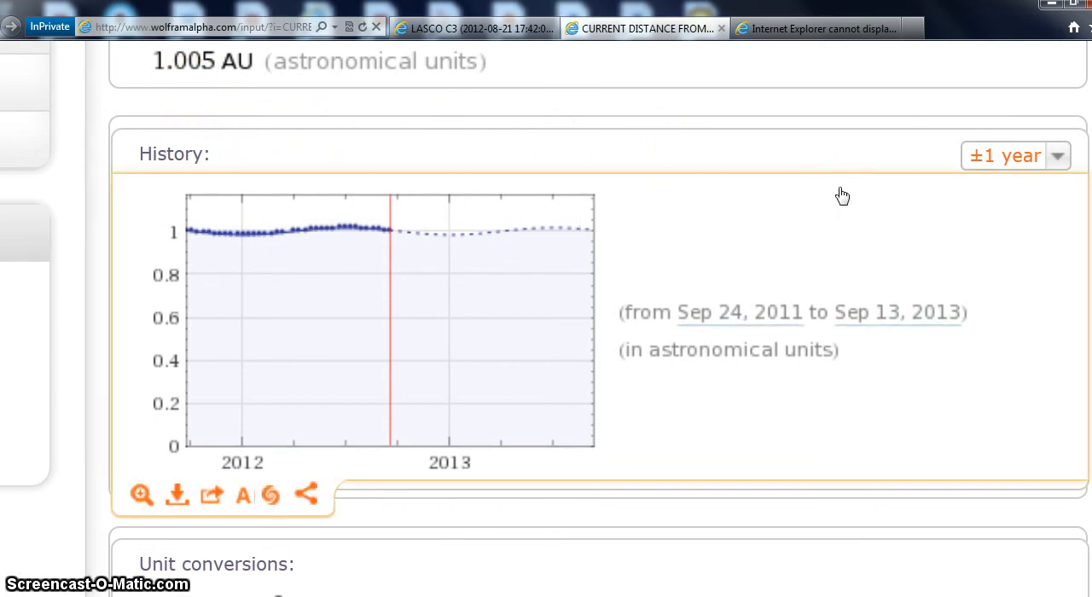
mouse_move(625, 386)
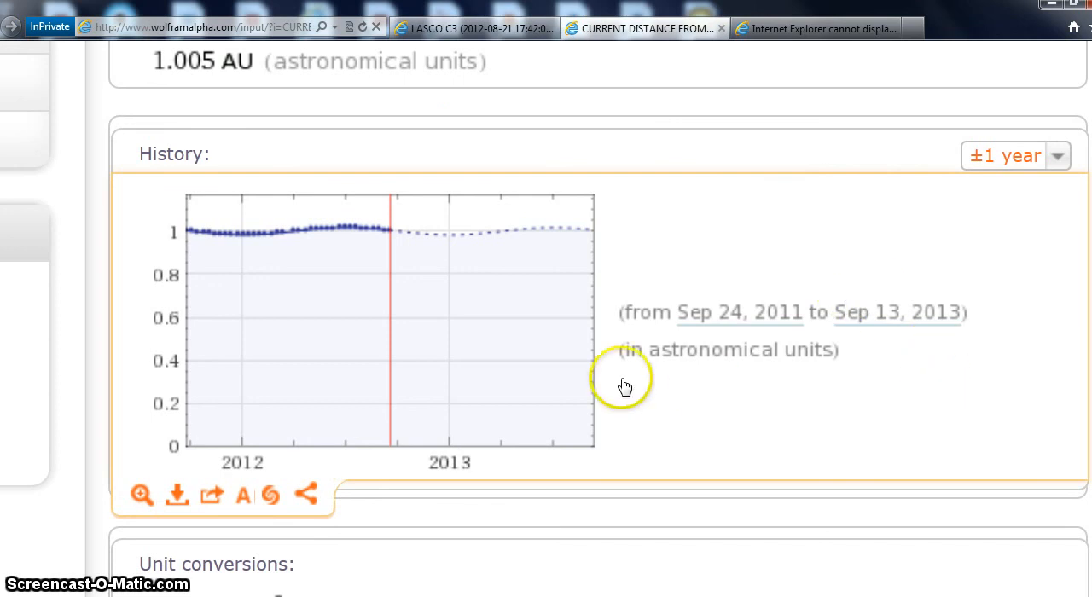
mouse_move(389, 242)
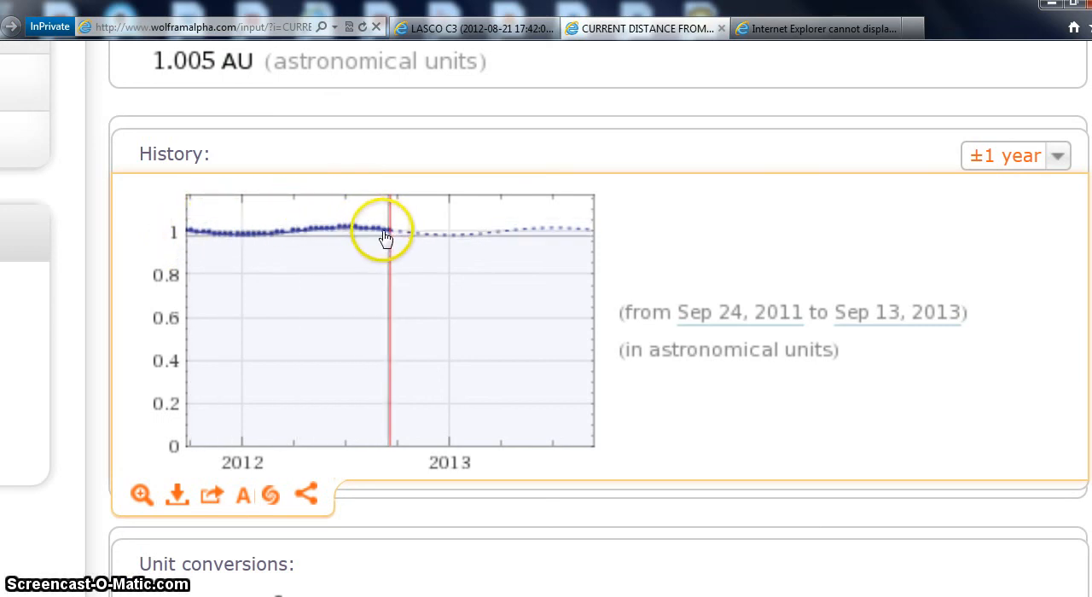
mouse_move(396, 116)
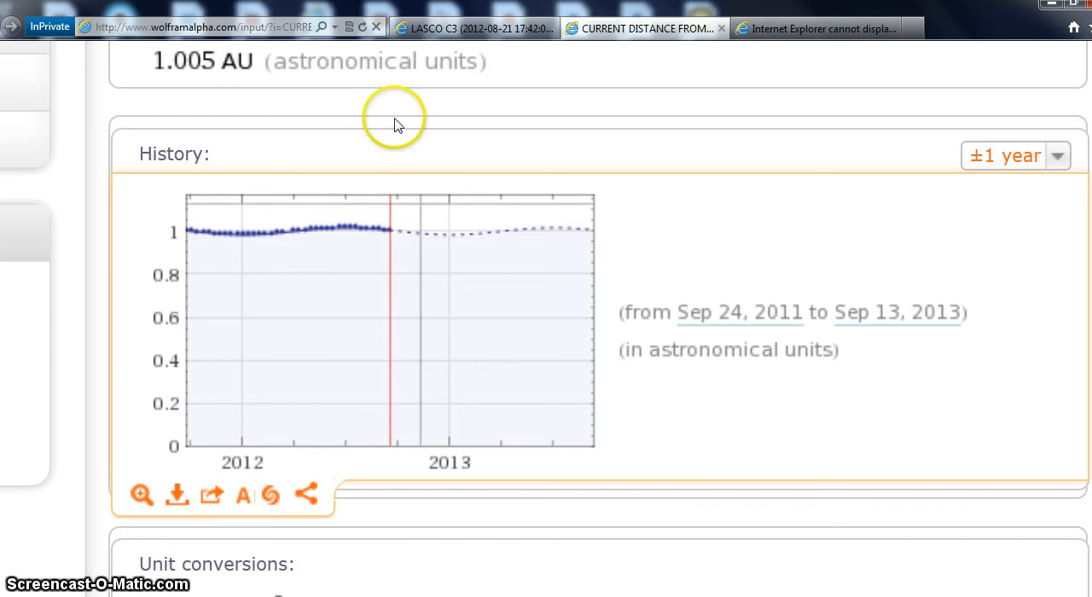
scroll("up", 3)
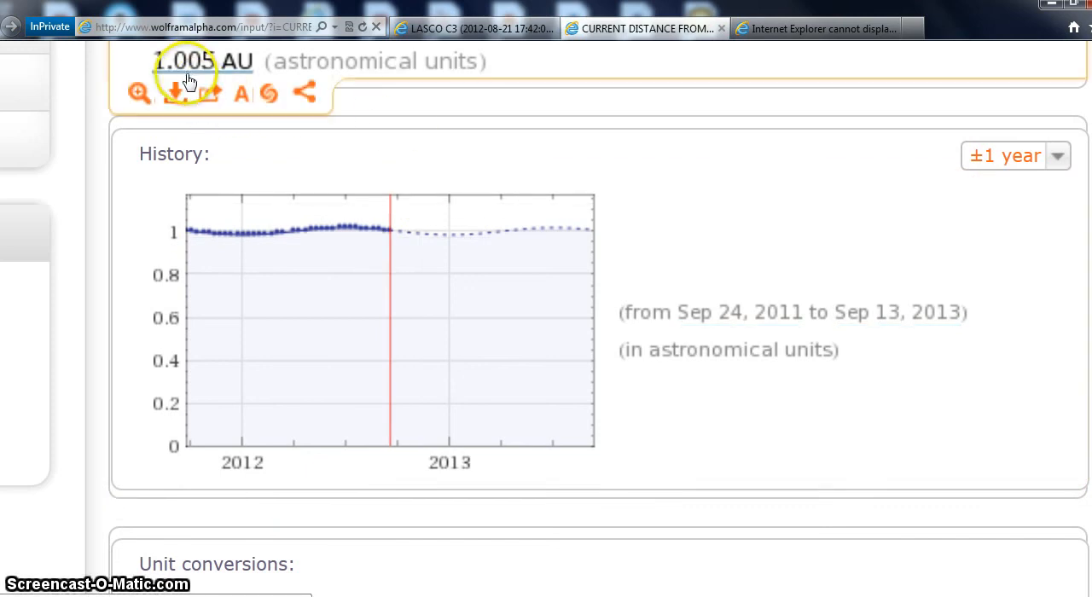